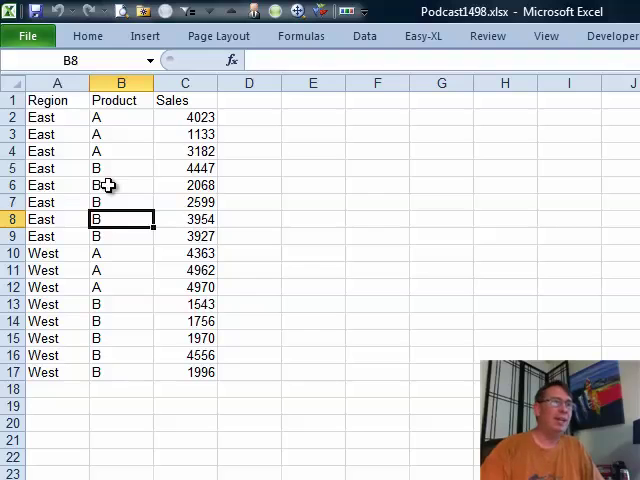
pyautogui.moveTo(48, 118)
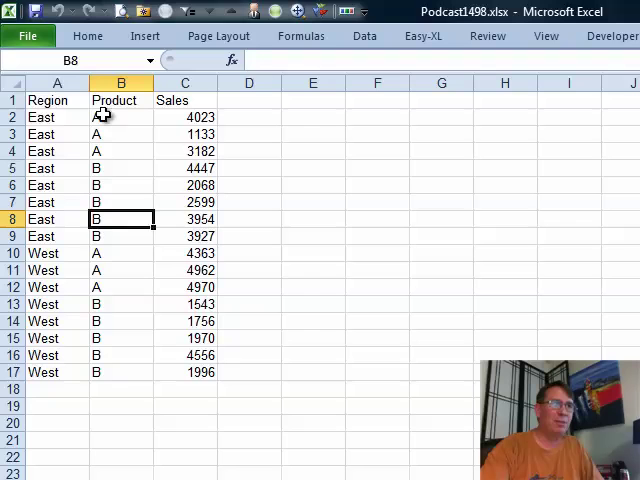
# Sum Sales at each change in Region, with subtotals placed above each region's rows.
pyautogui.click(57, 117)
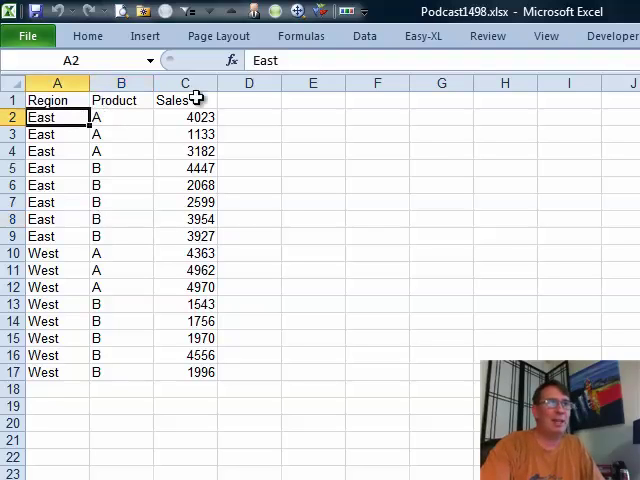
pyautogui.click(363, 36)
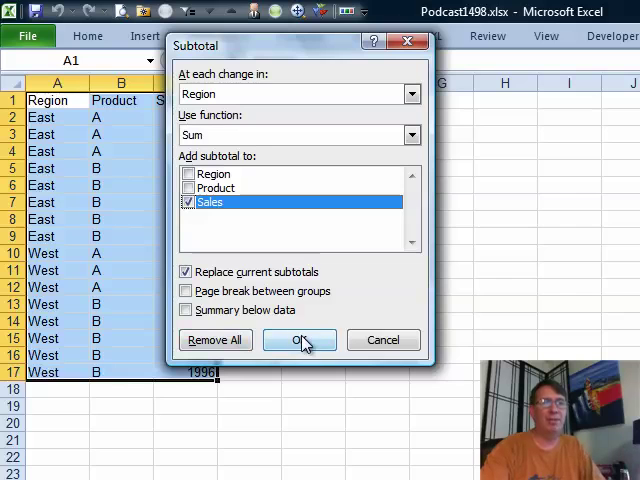
pyautogui.click(297, 340)
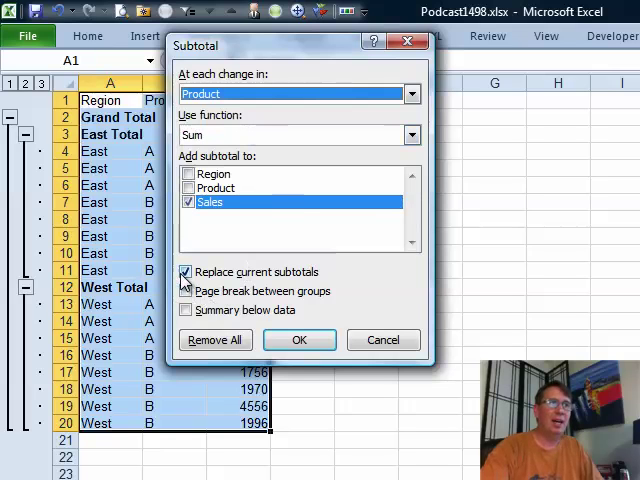
# Add nested Product Sales subtotals without replacing the existing Region subtotals.
pyautogui.click(186, 271)
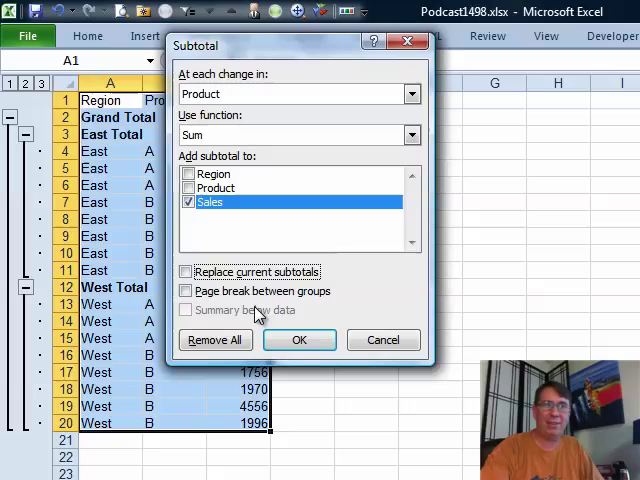
pyautogui.moveTo(267, 320)
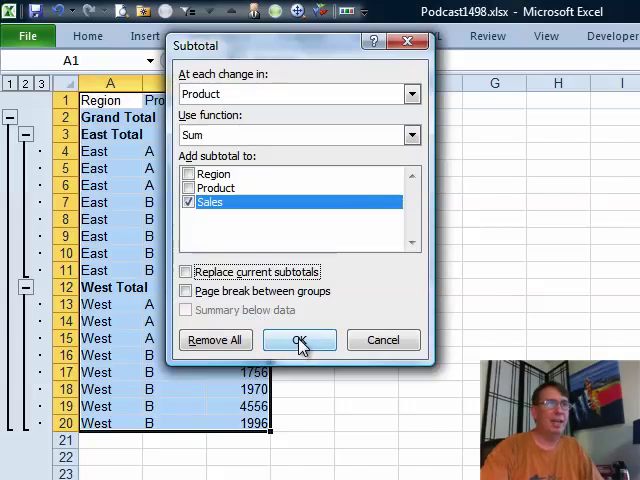
pyautogui.click(299, 340)
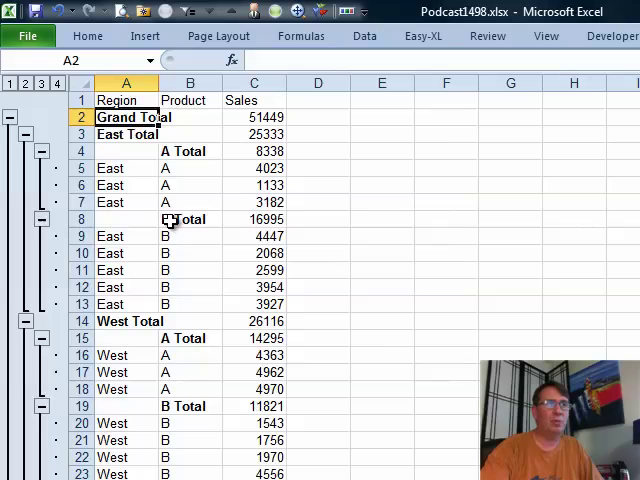
pyautogui.moveTo(108, 270)
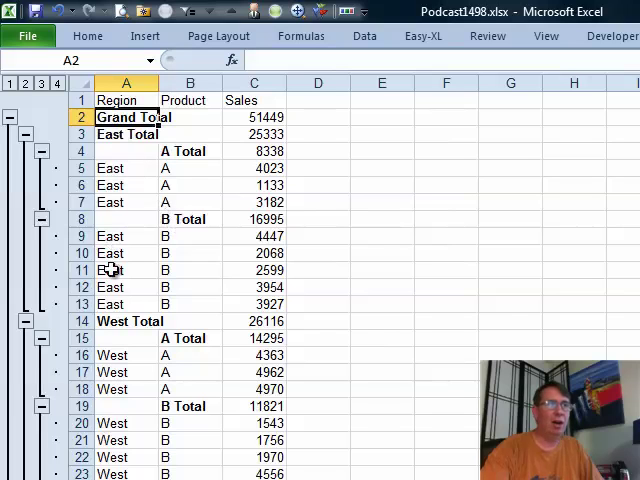
pyautogui.moveTo(128, 148)
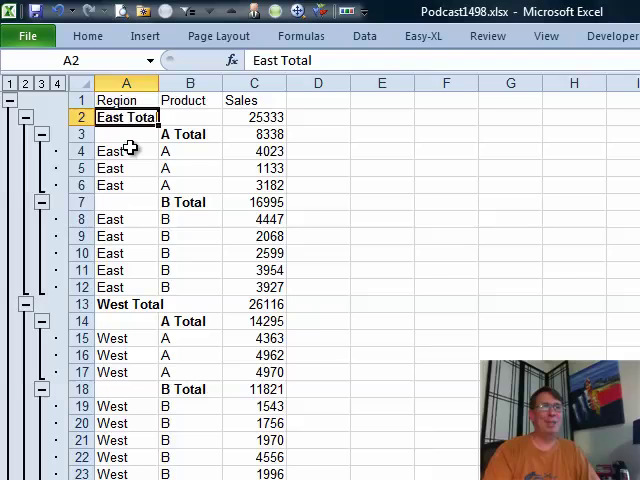
pyautogui.moveTo(210, 180)
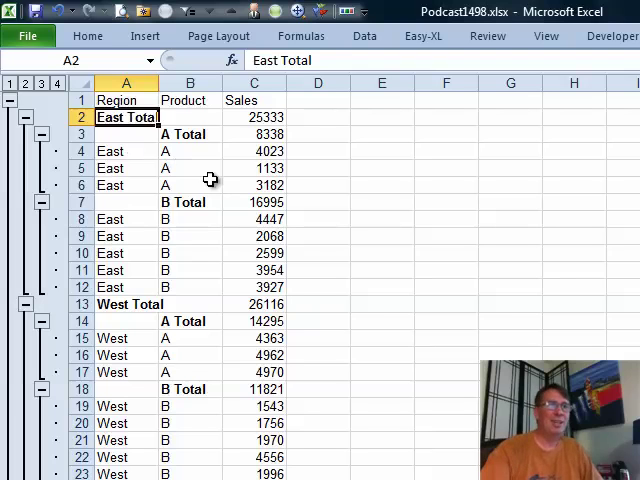
pyautogui.moveTo(504, 248)
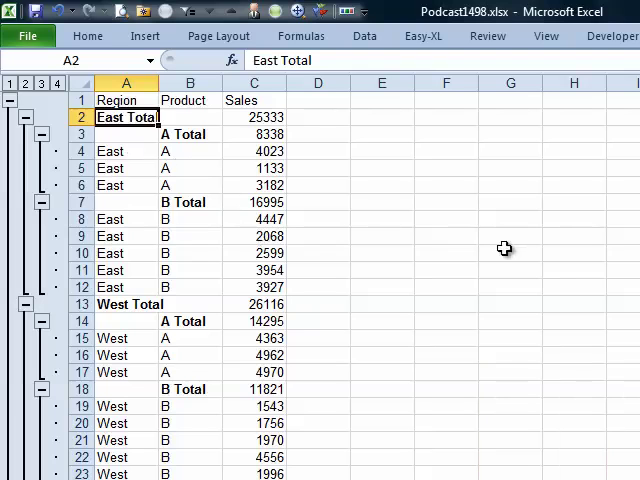